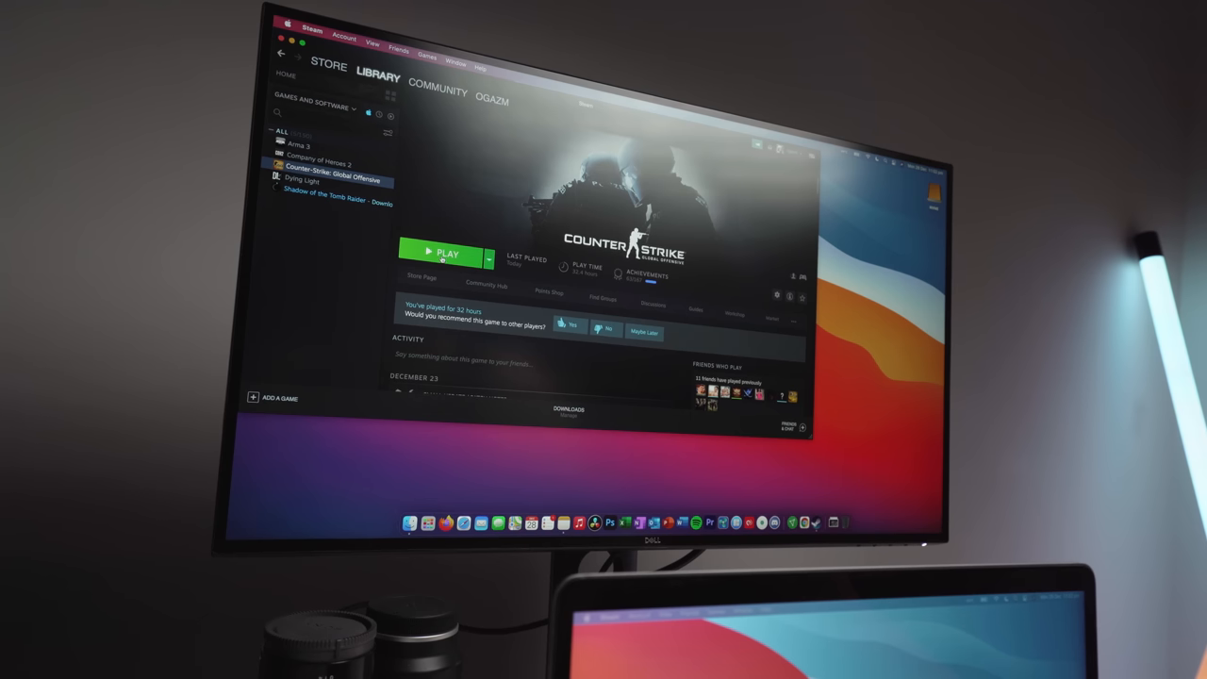
Launch CS:GO from the Steam library and browse to the Audio tab of Game Settings
left_click(444, 255)
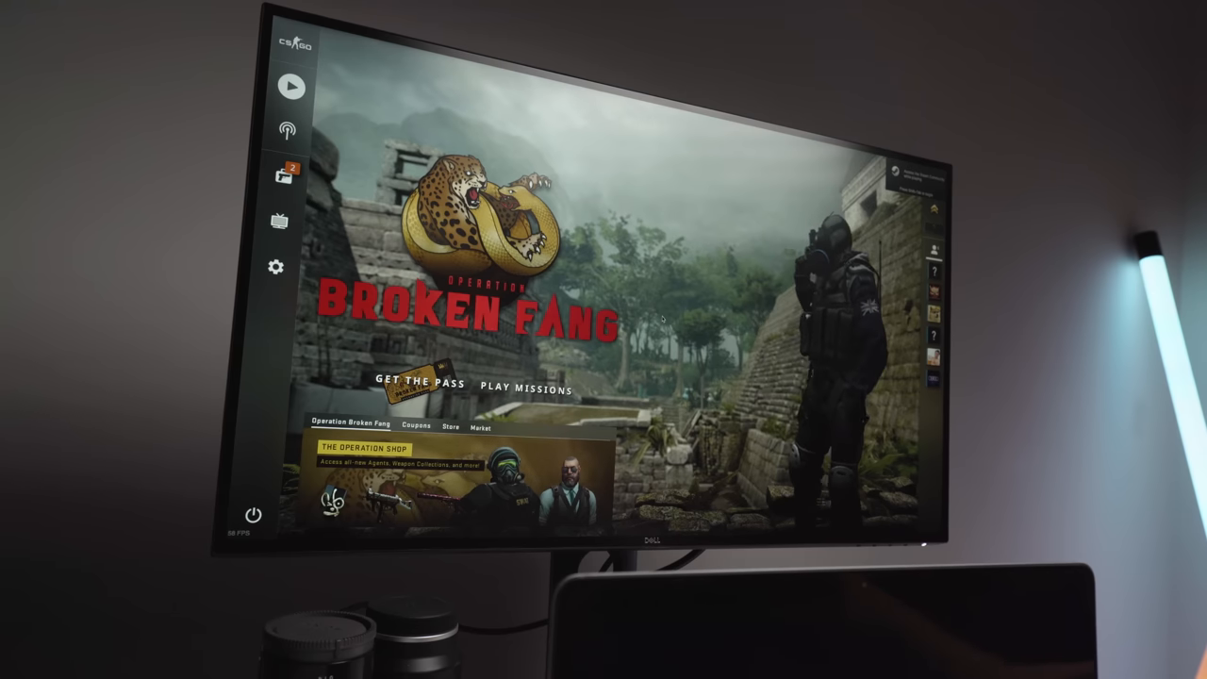
mouse_move(275, 267)
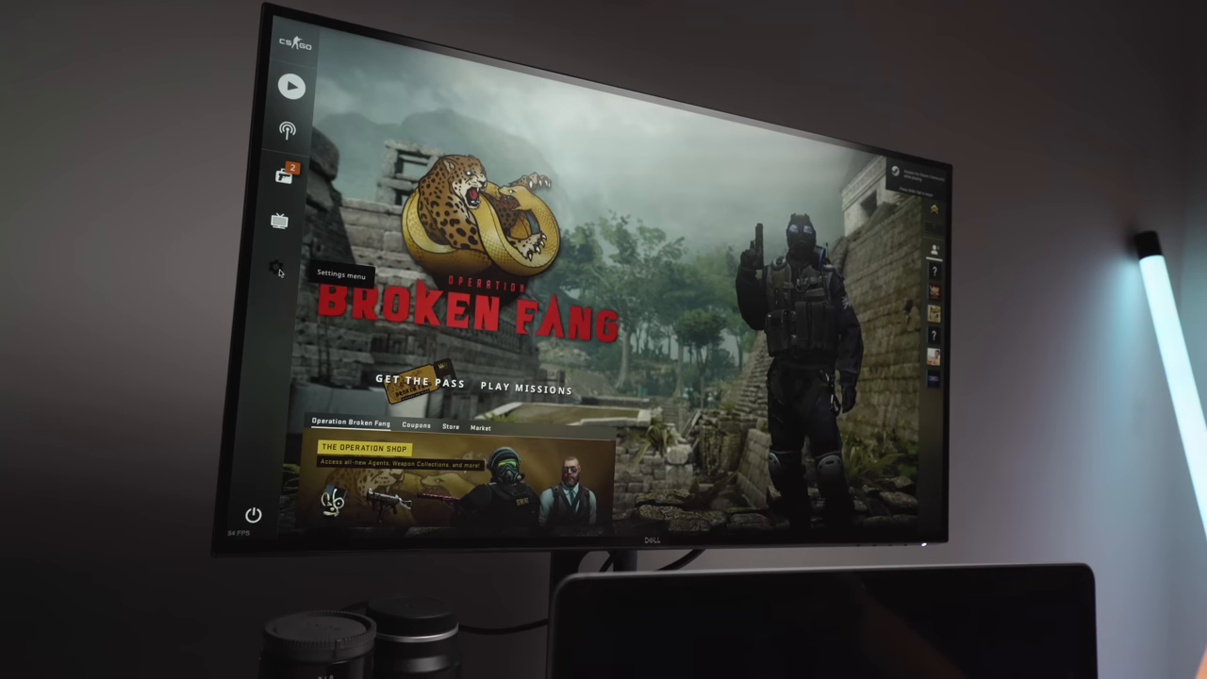
left_click(278, 268)
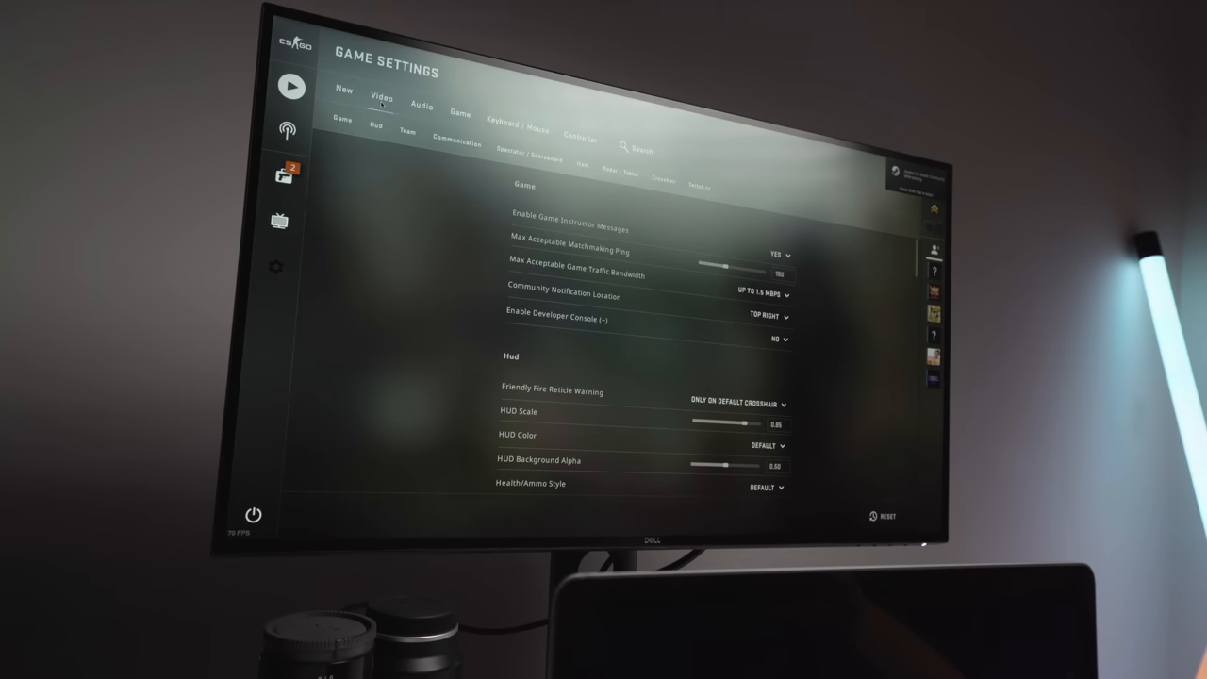
left_click(422, 111)
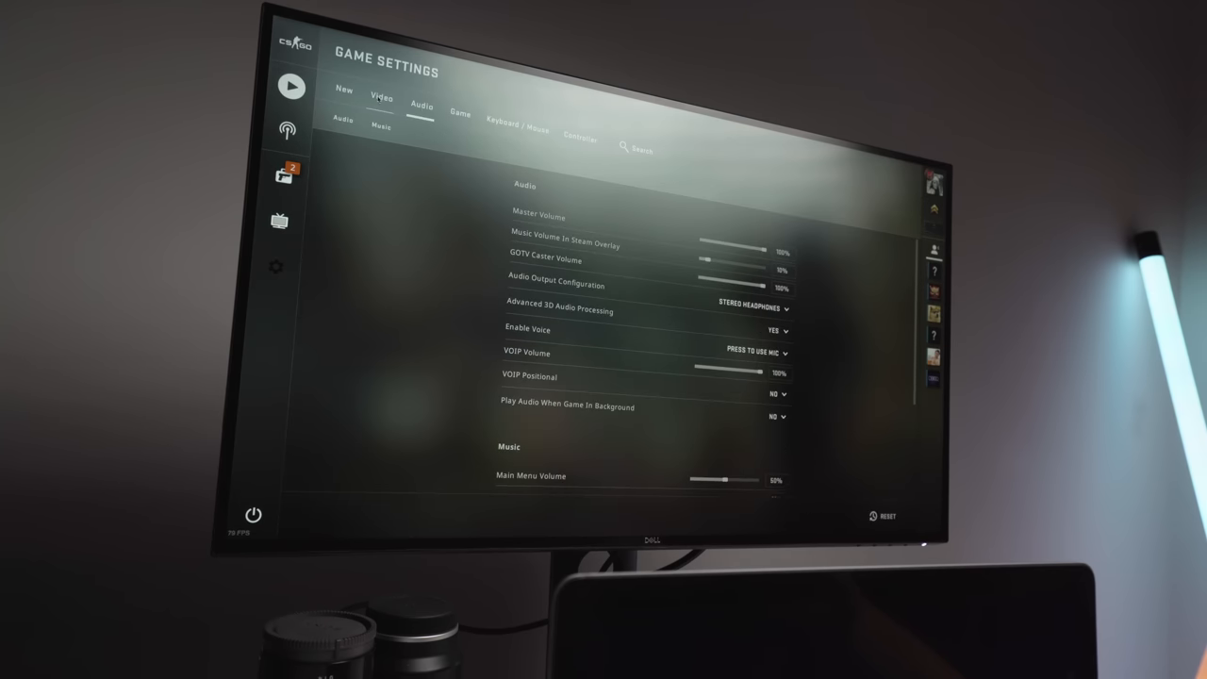
left_click(381, 102)
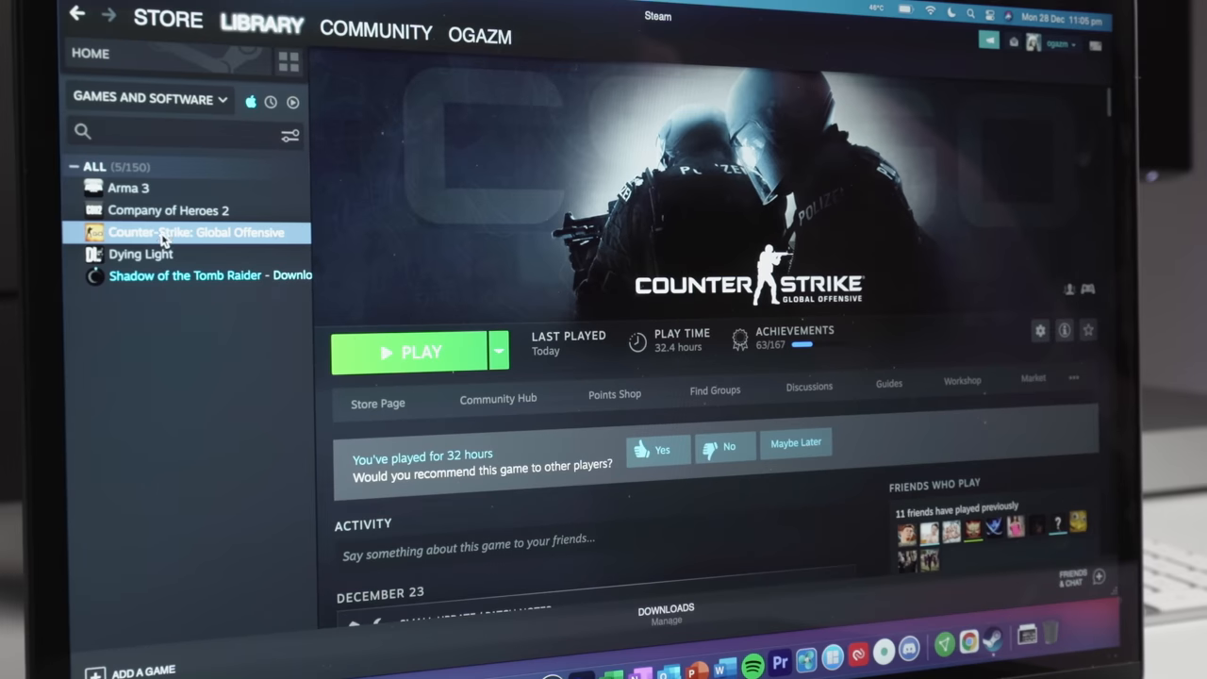
Set CS:GO's Steam launch options to '-w 800 -h 600 -refresh 60'
right_click(198, 232)
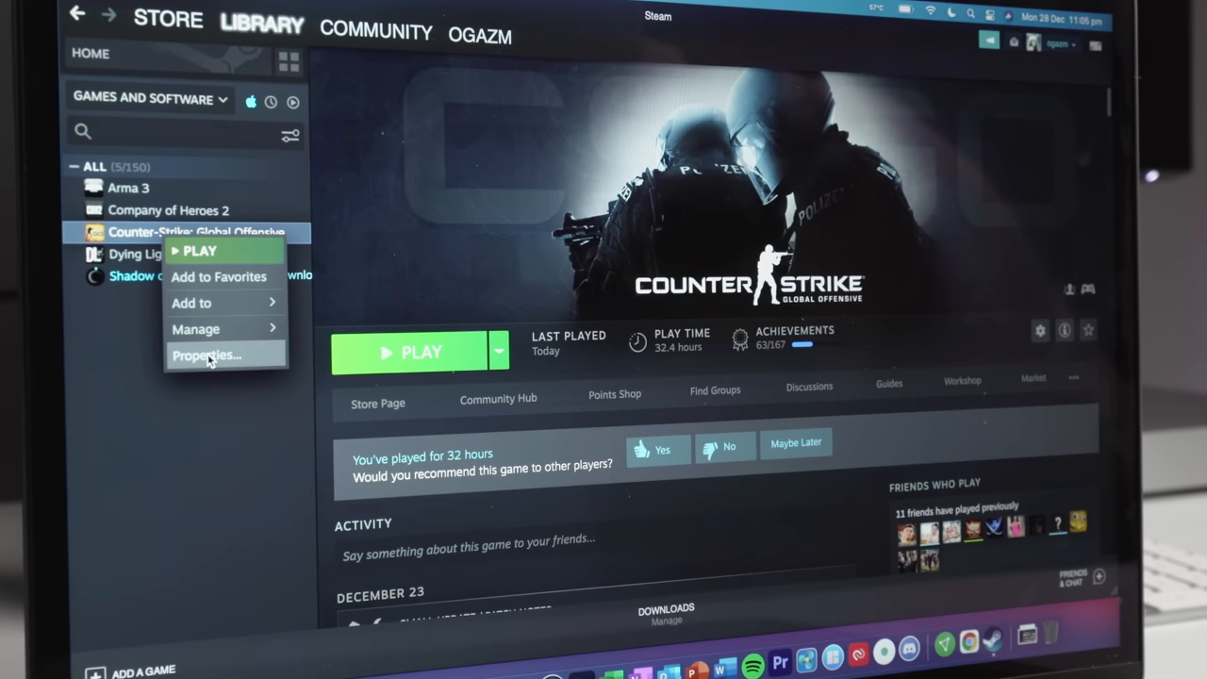
left_click(206, 354)
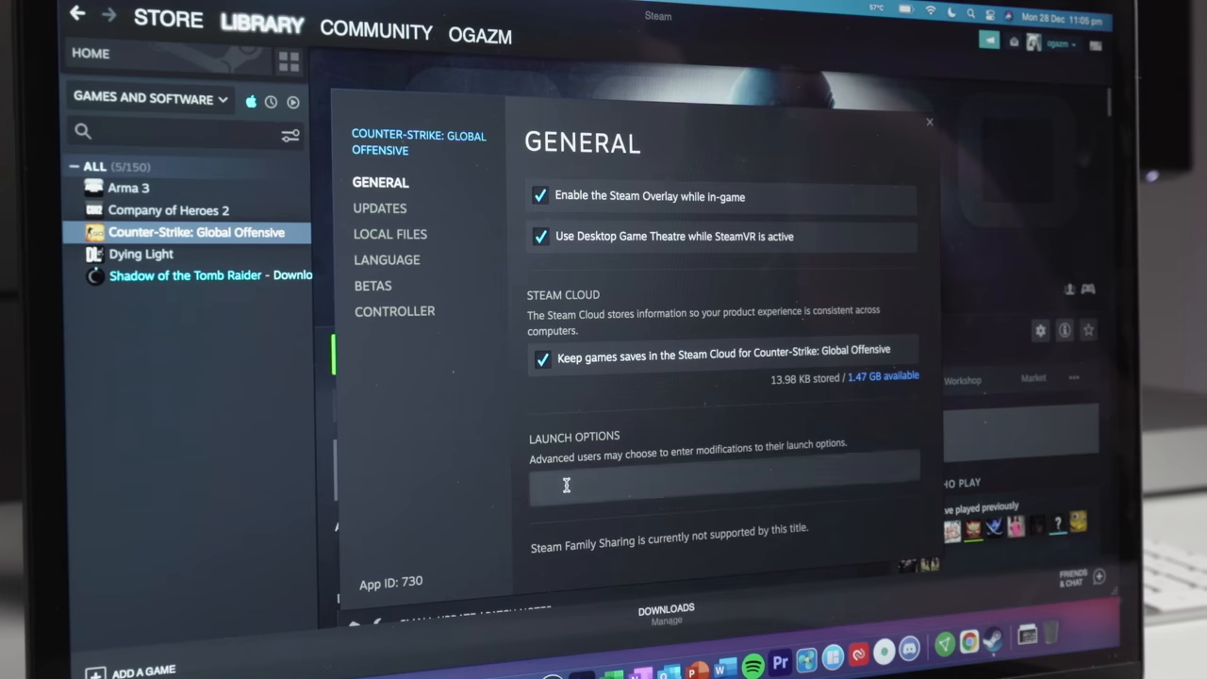
type("-w 800 -h 600 -refresh 60")
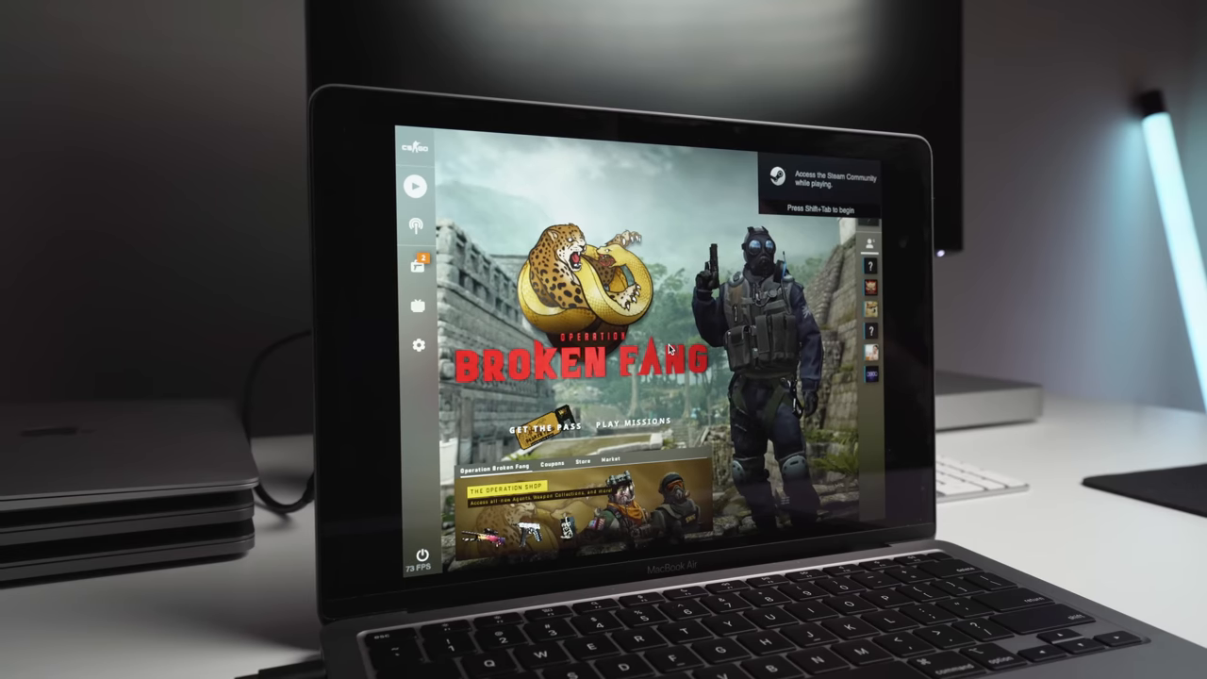
mouse_move(418, 343)
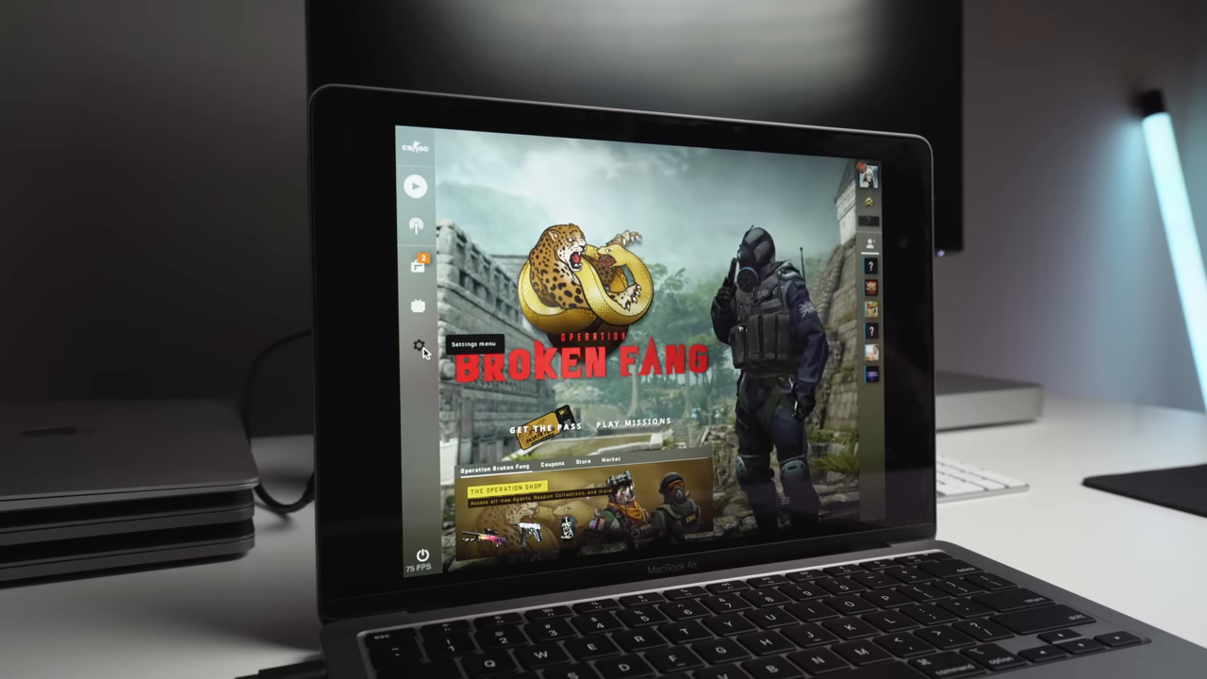
Choose Widescreen 16:10 aspect ratio and 2560x1600 resolution in Video settings, then go to Play
left_click(419, 345)
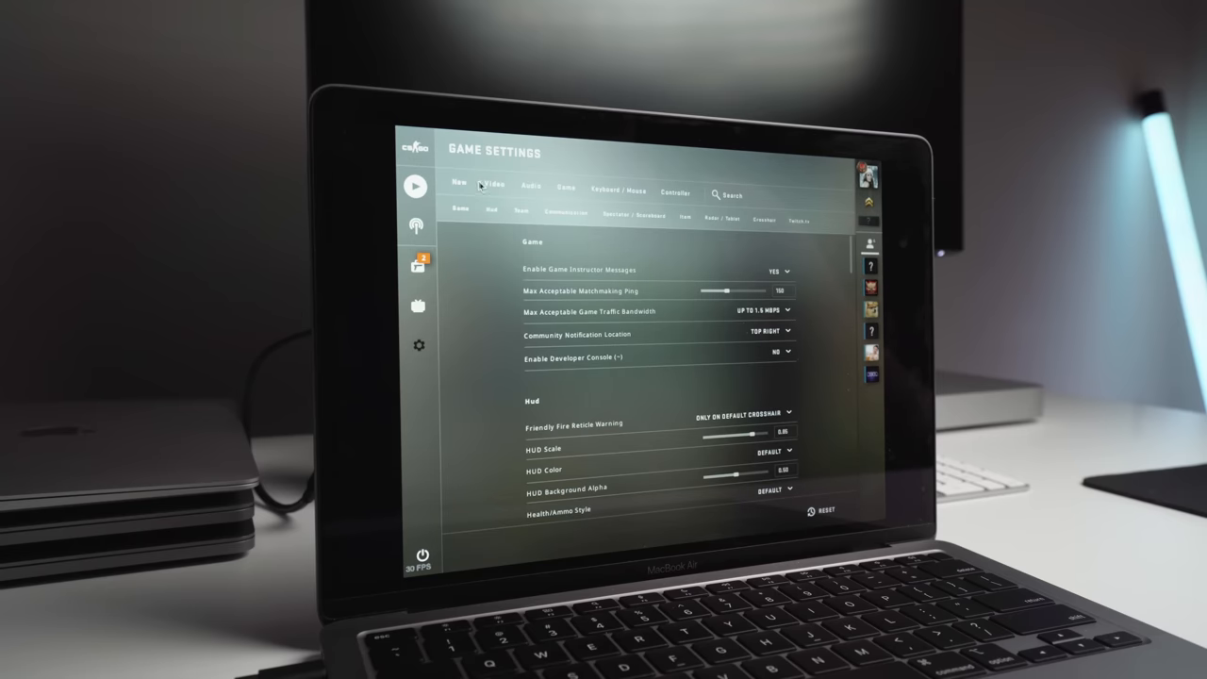
left_click(492, 185)
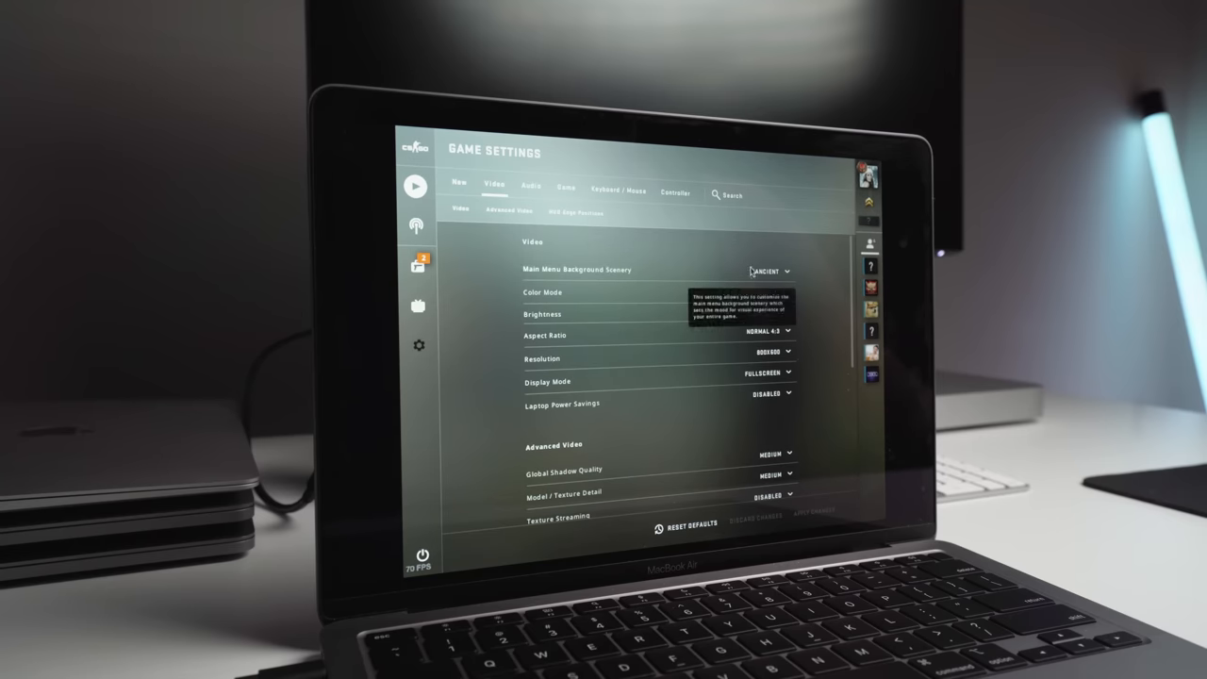
left_click(770, 331)
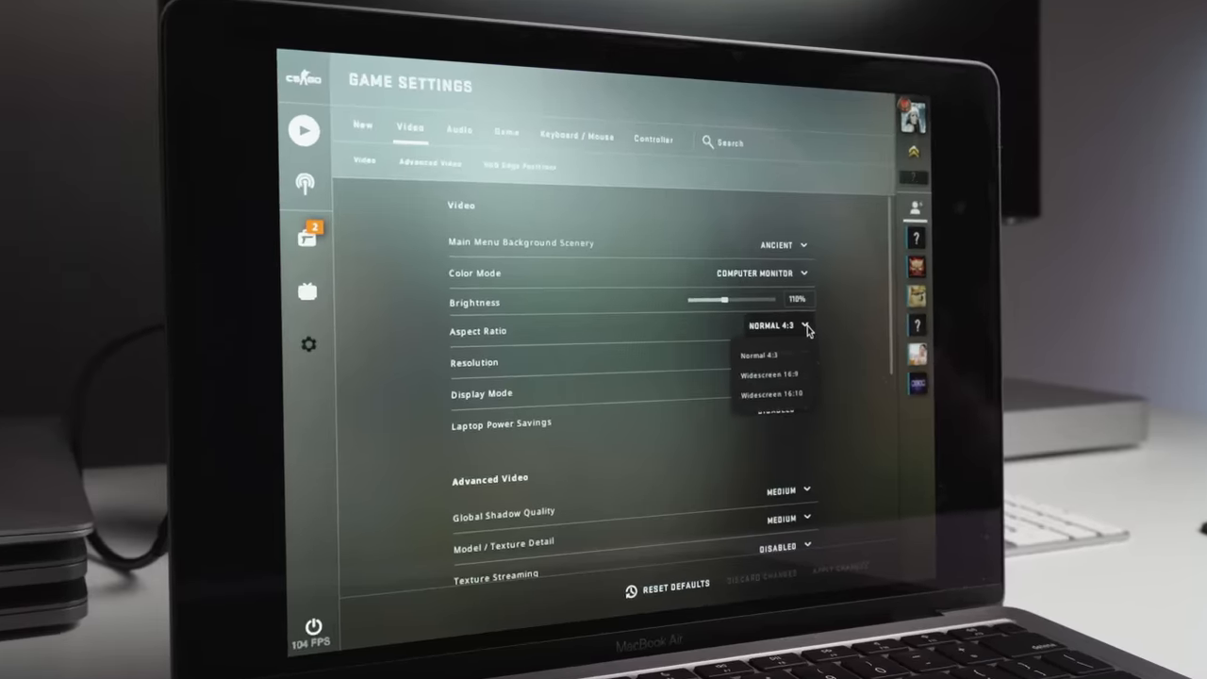
left_click(768, 389)
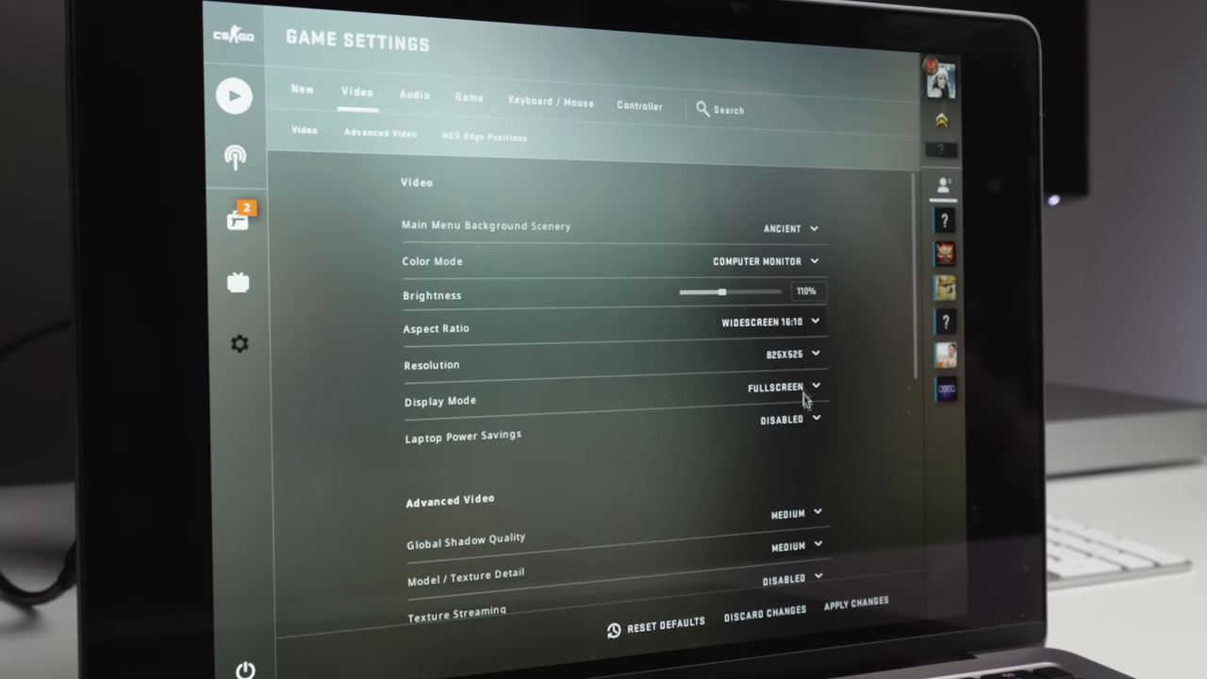
left_click(790, 352)
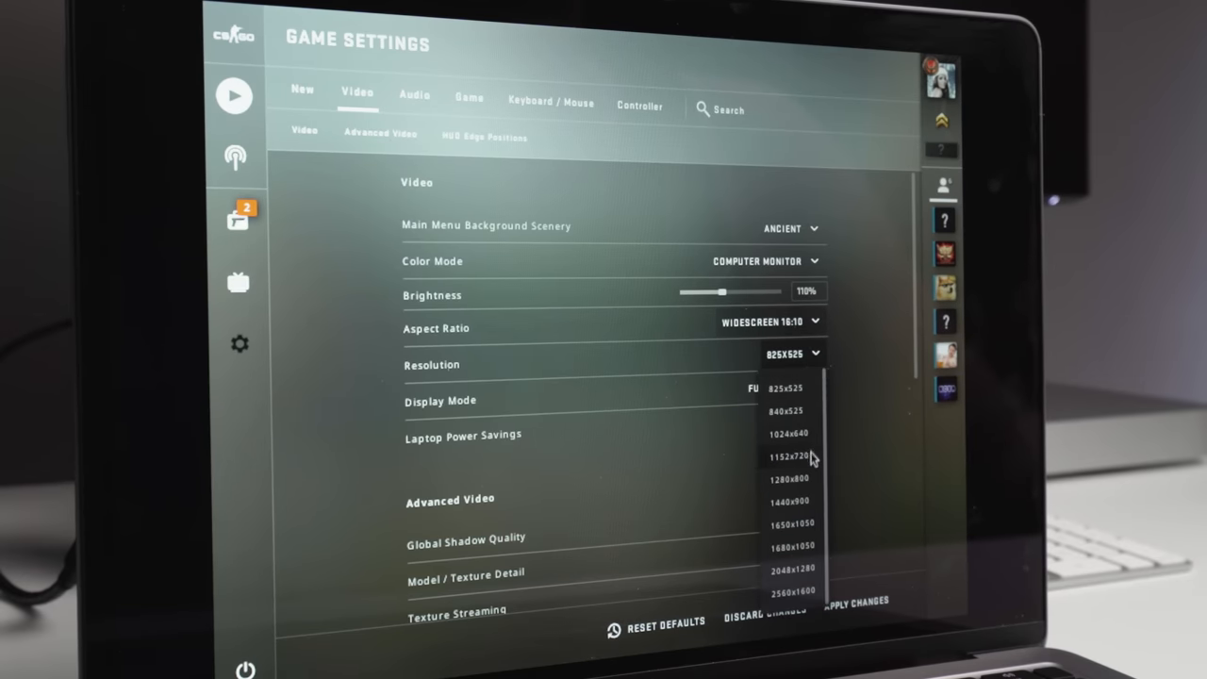
left_click(795, 591)
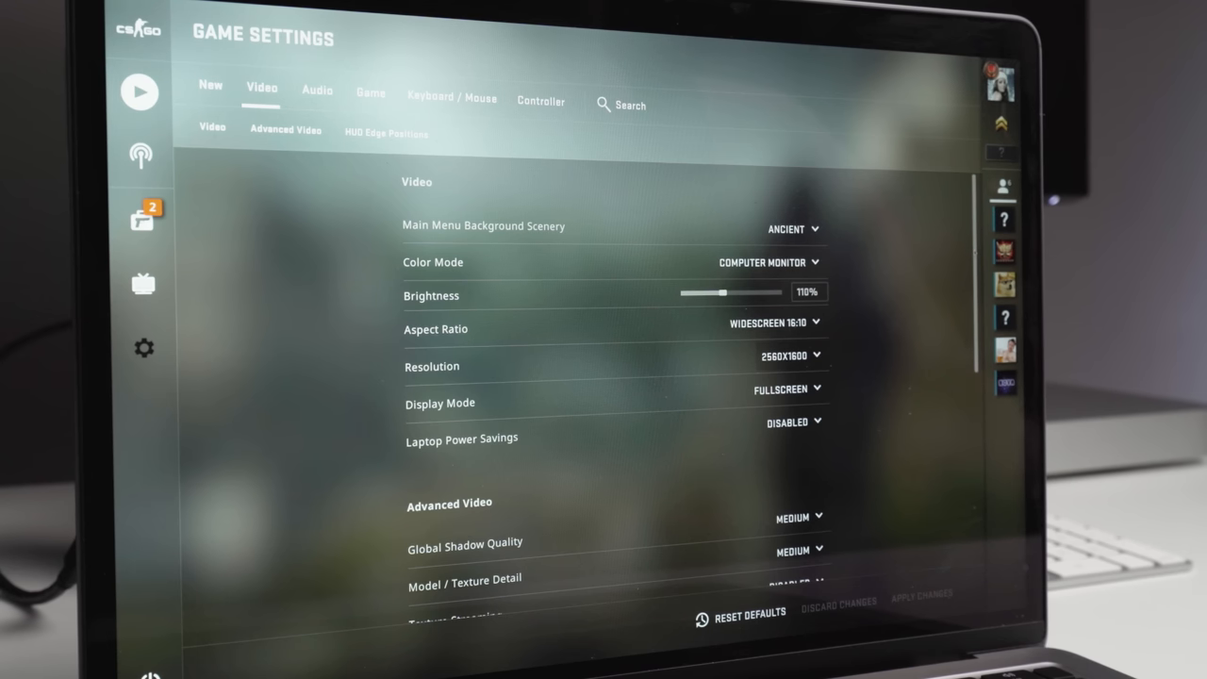
scroll("down", 3)
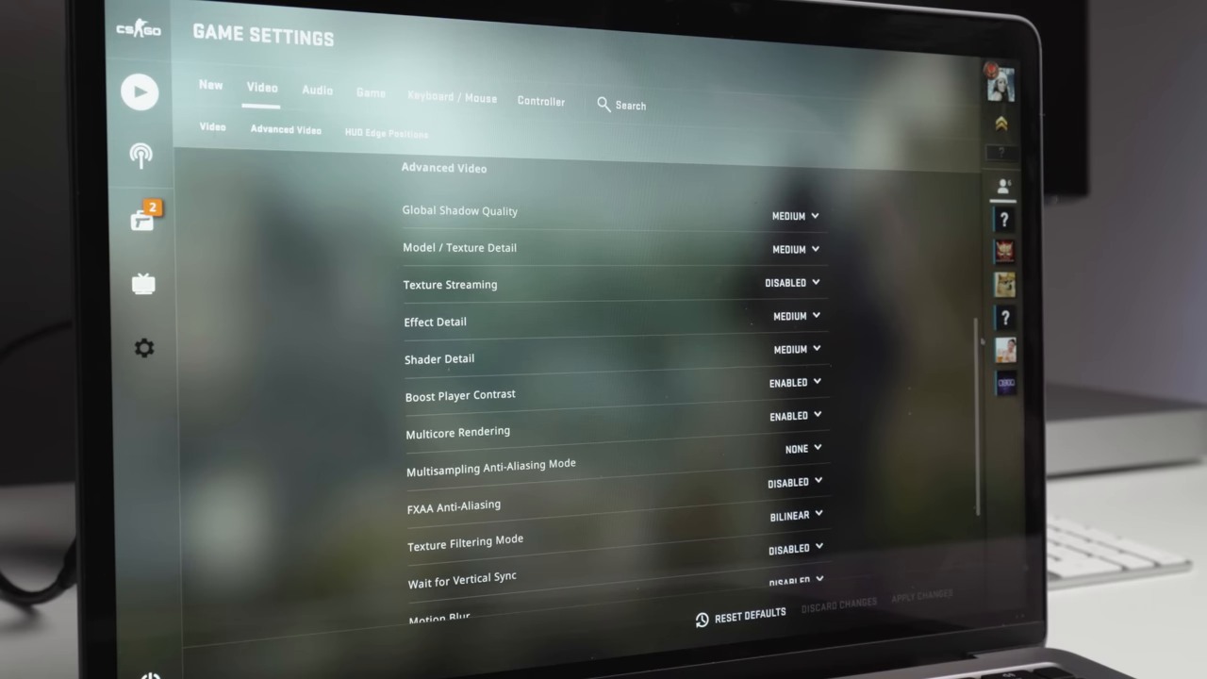
scroll("down", 3)
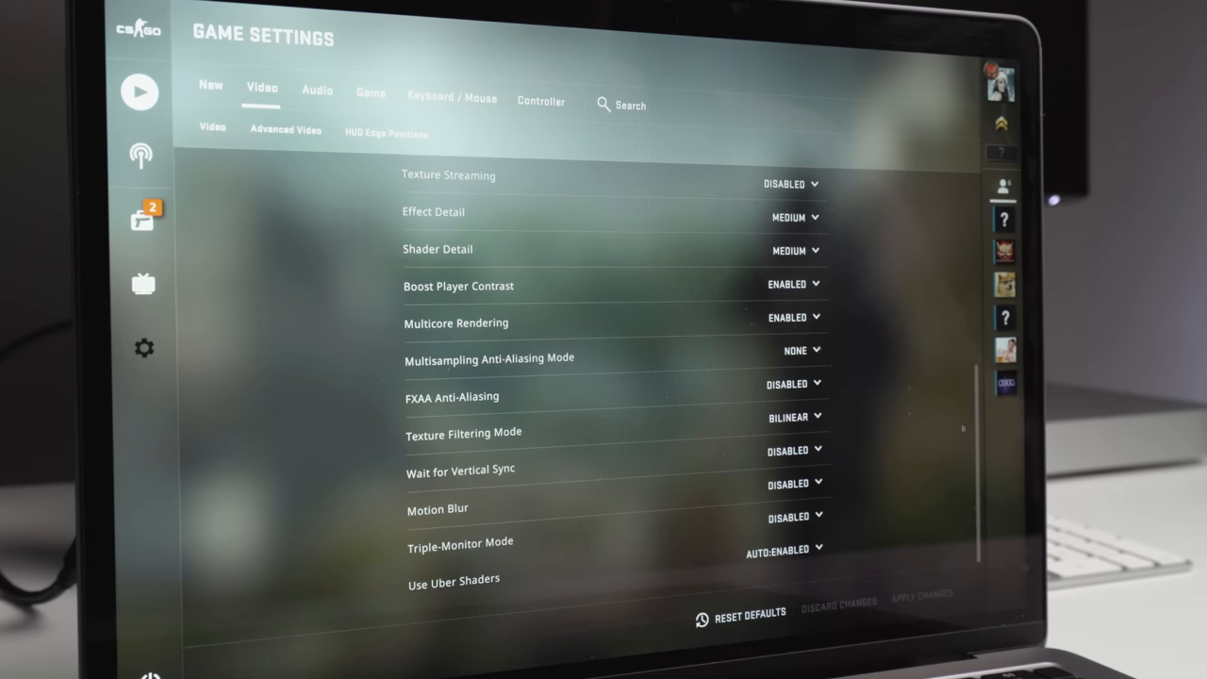
left_click(139, 91)
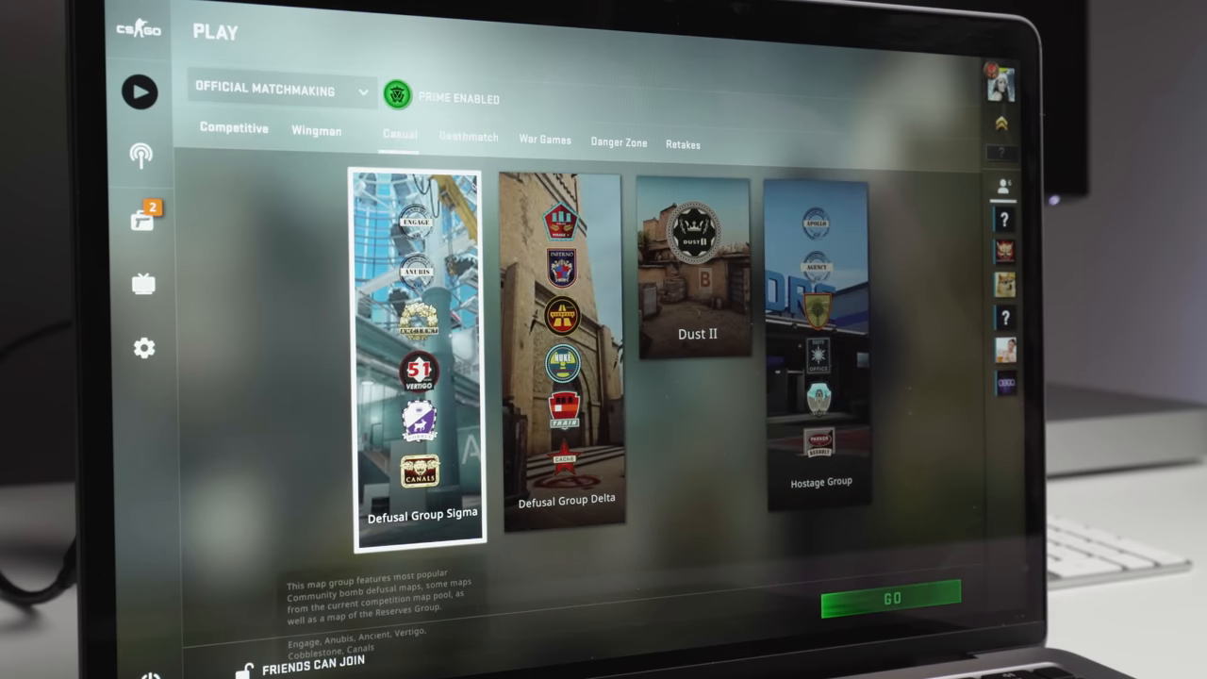
Start Casual official matchmaking from the Play screen
left_click(890, 596)
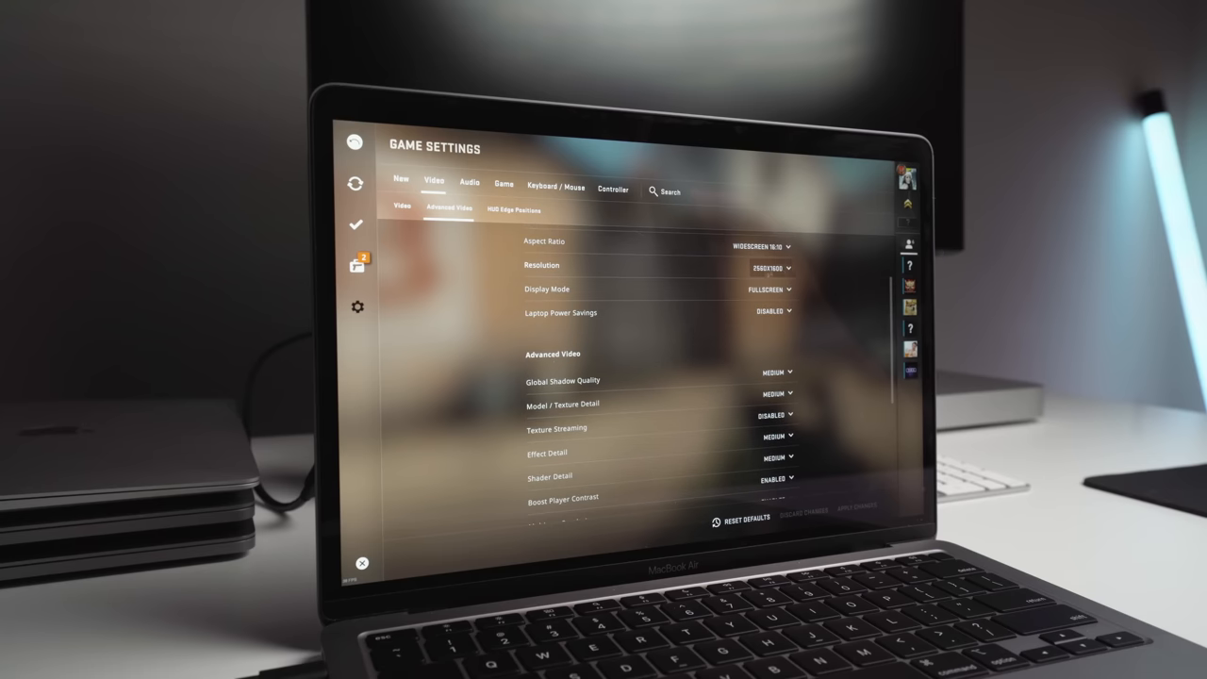
Pick 2048x1280 from the Video Resolution dropdown instead of 2560x1600
left_click(769, 267)
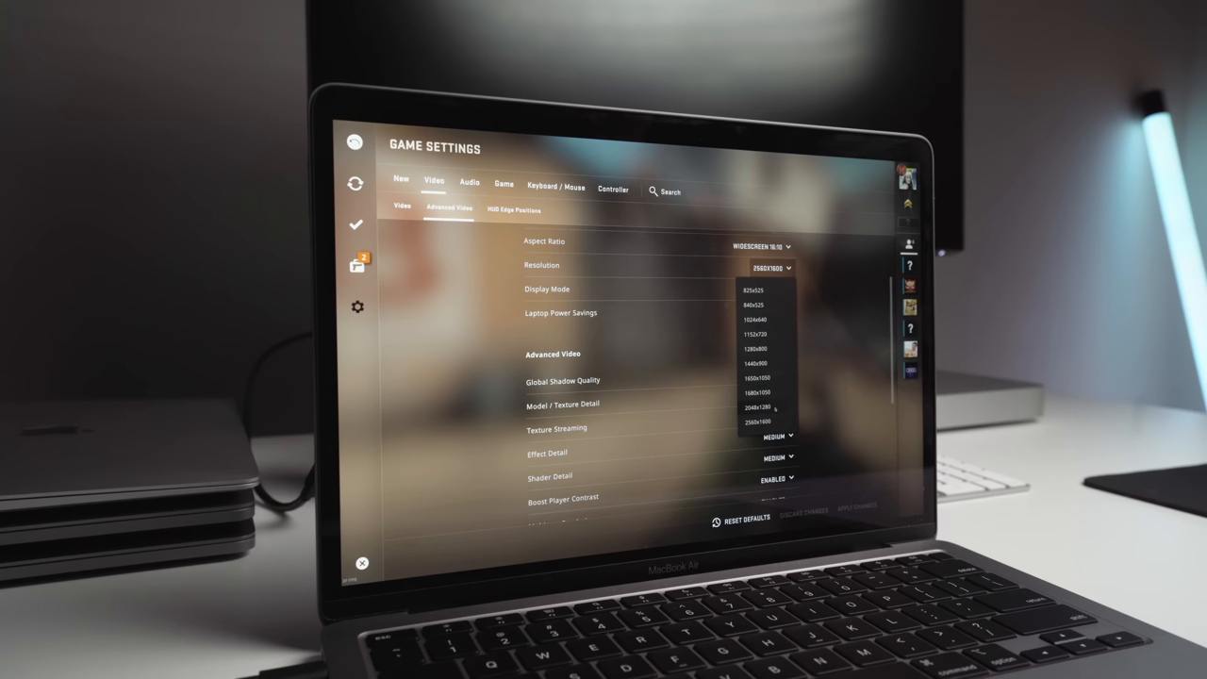
left_click(754, 408)
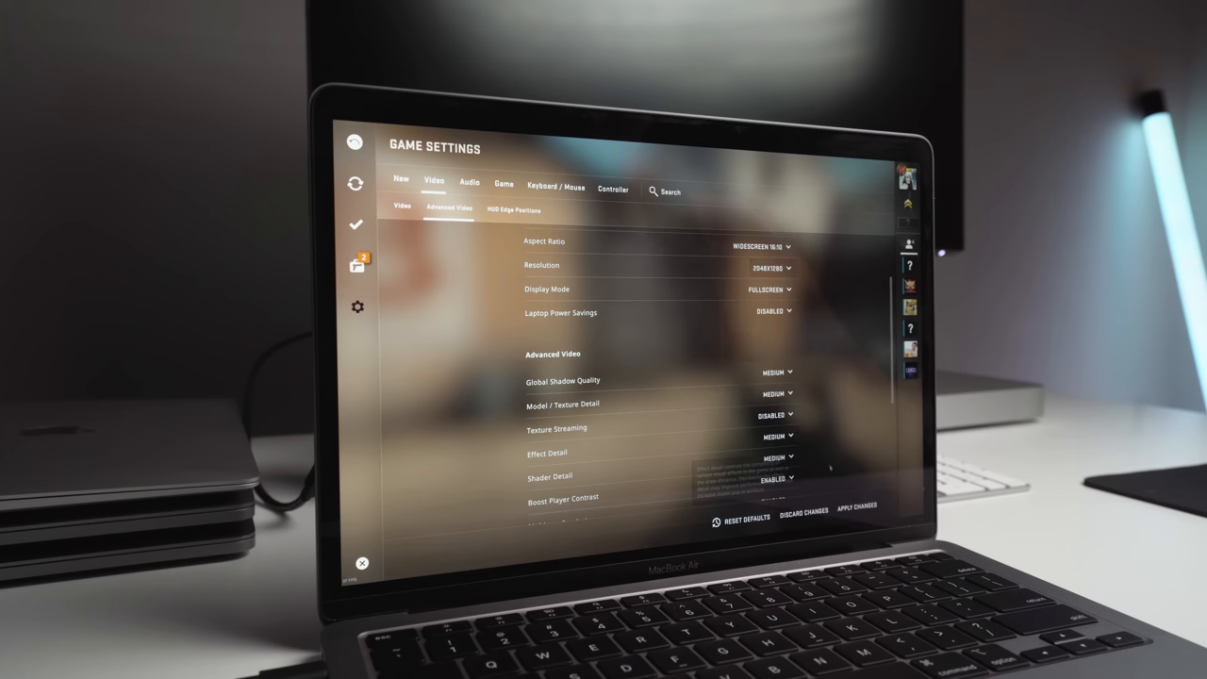